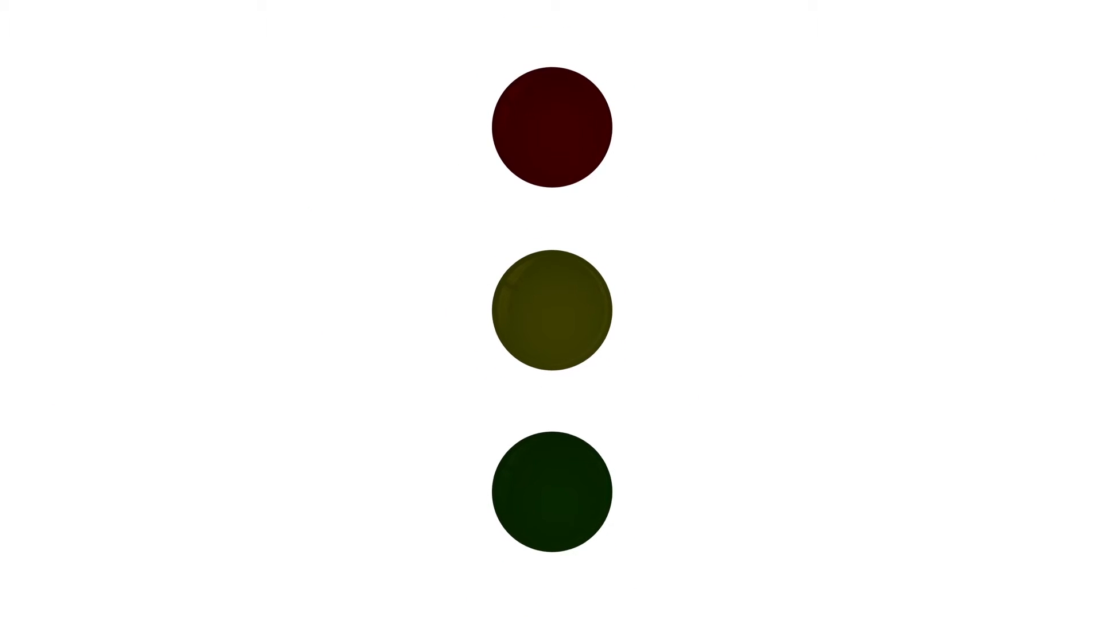
Step: Advance the slideshow so the middle yellow light glows while red and green stay dark
{"action": "left_click", "coordinate": [551, 310]}
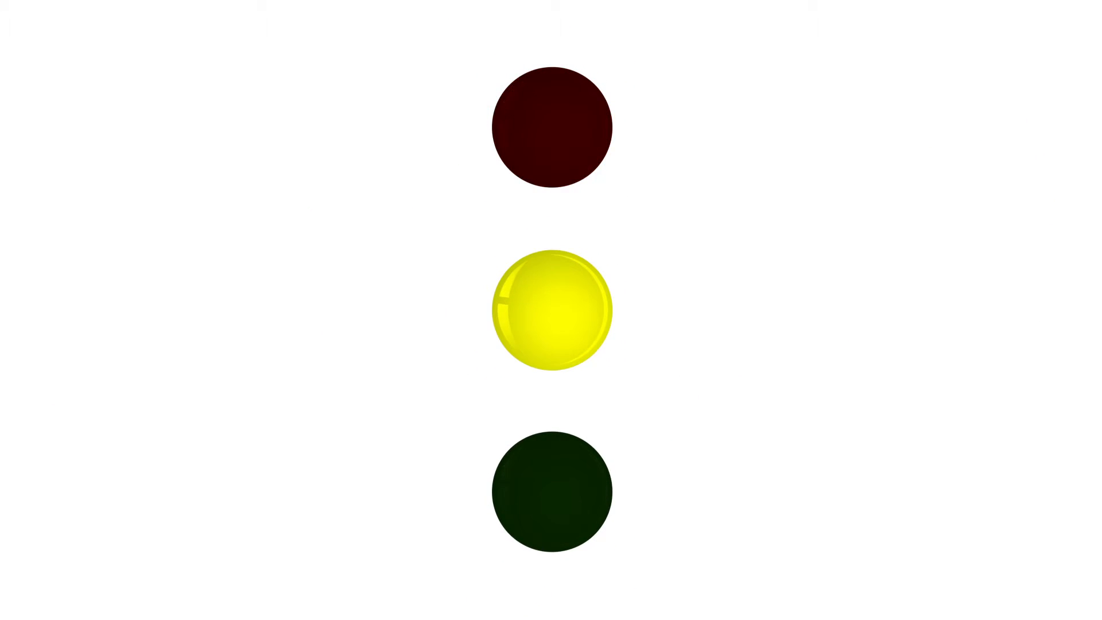